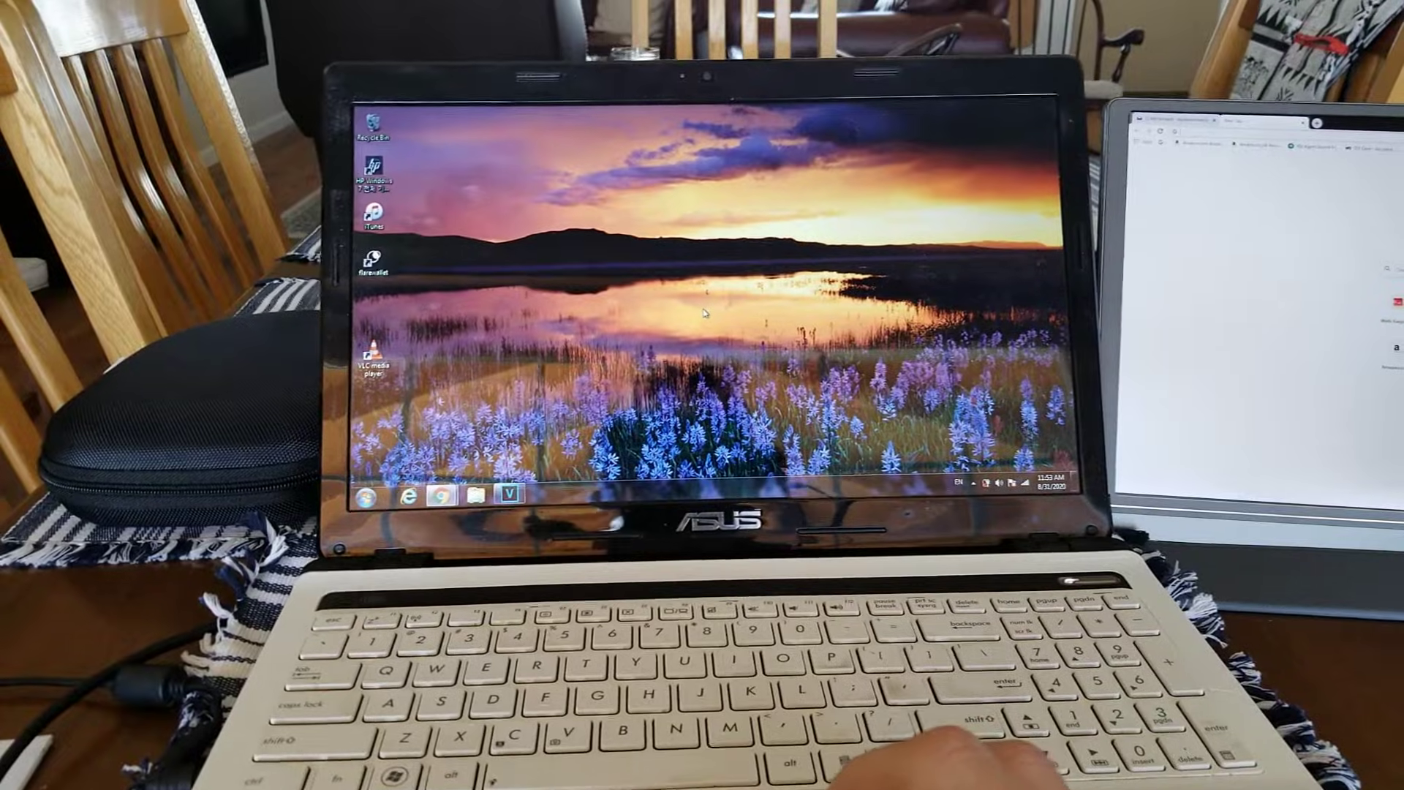
Open Screen resolution from the desktop and show the Multiple displays choices, currently 'Extend these displays'.
{"action": "right_click", "coordinate": [712, 251]}
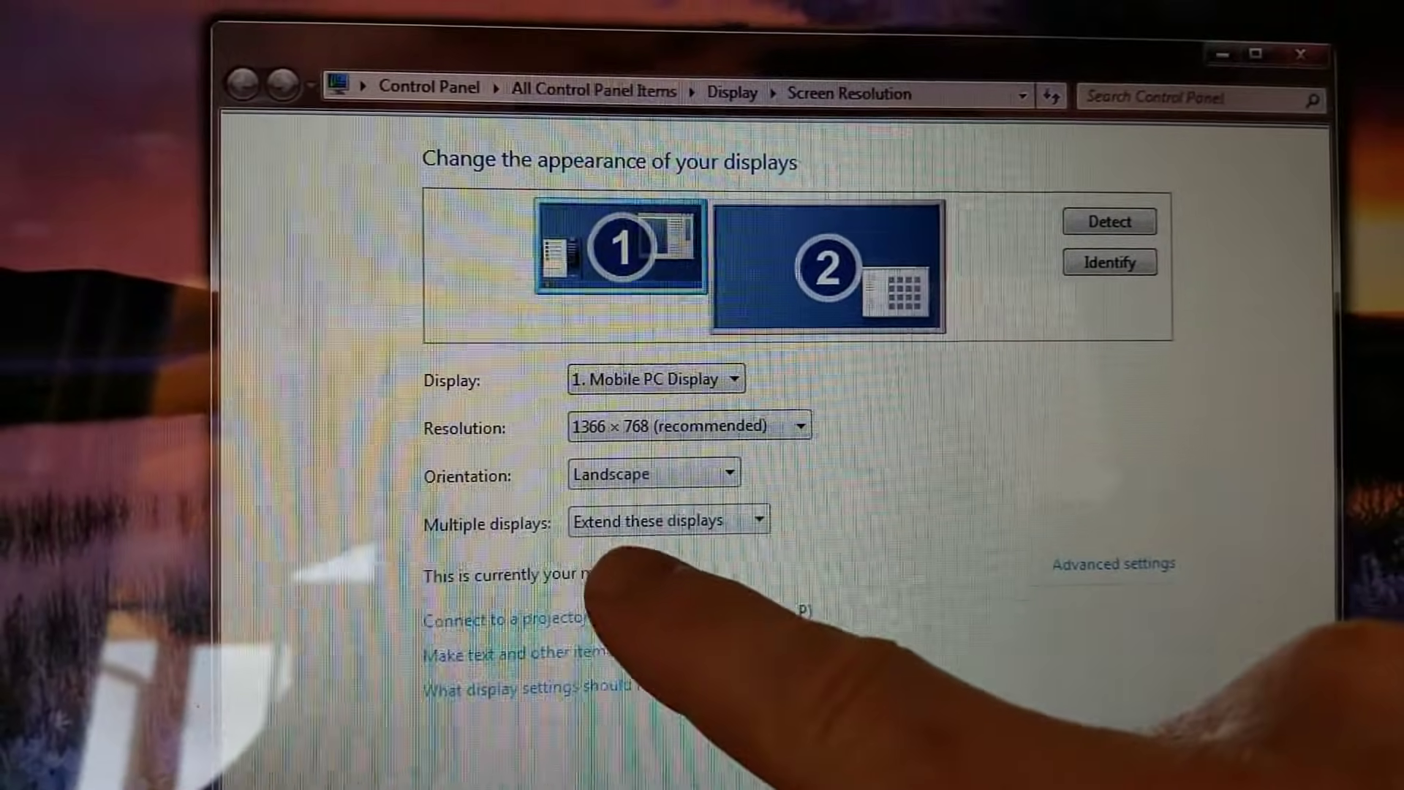
{"action": "left_click", "coordinate": [758, 519]}
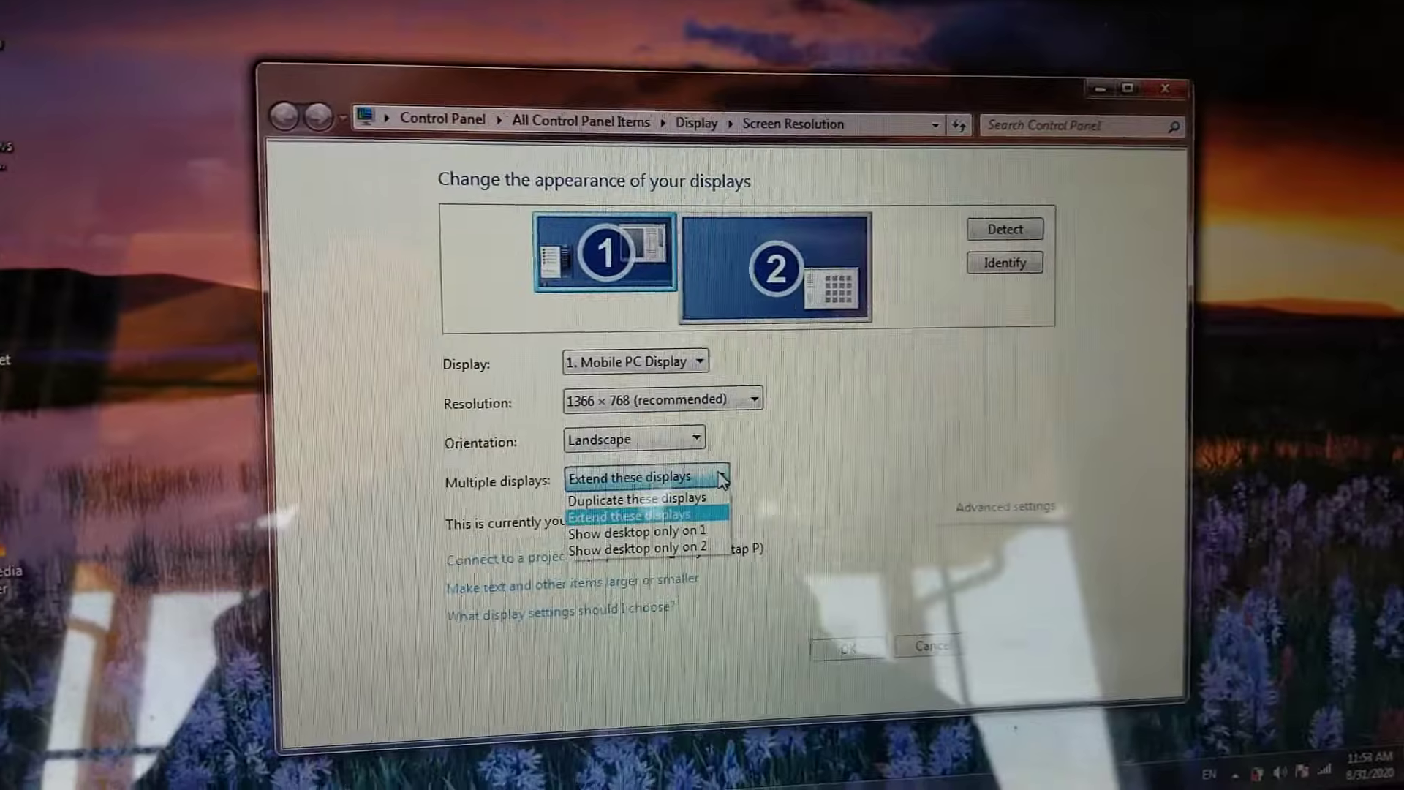